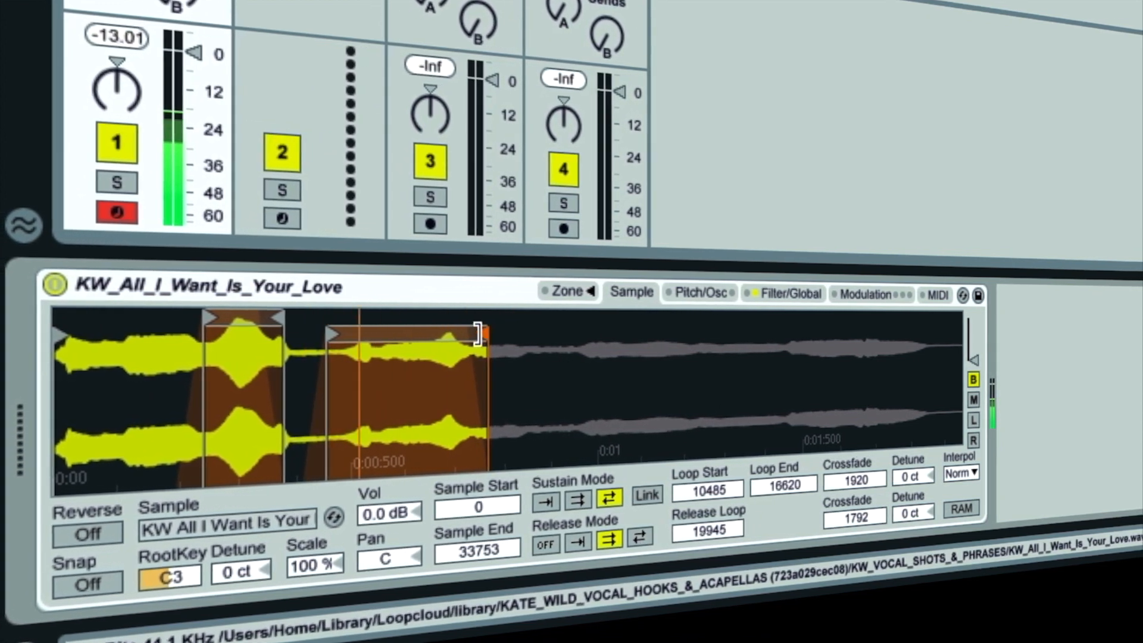
Browse the Sampler's Pitch/Osc, Modulation and MIDI pages in turn
{"action": "left_click", "coordinate": [706, 292]}
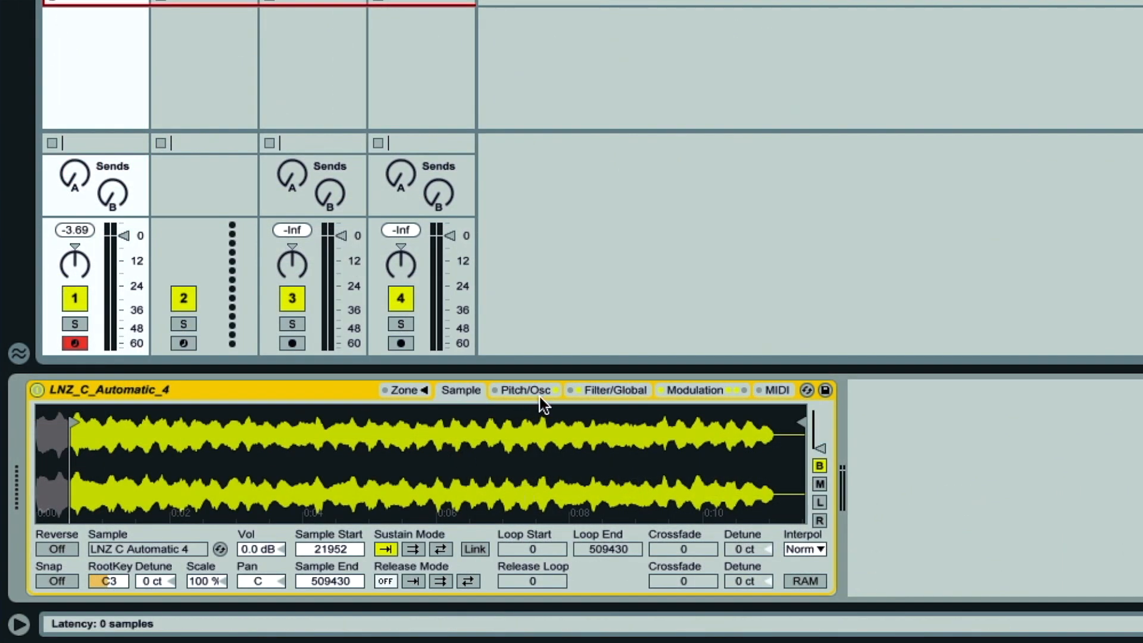
{"action": "left_click", "coordinate": [523, 390]}
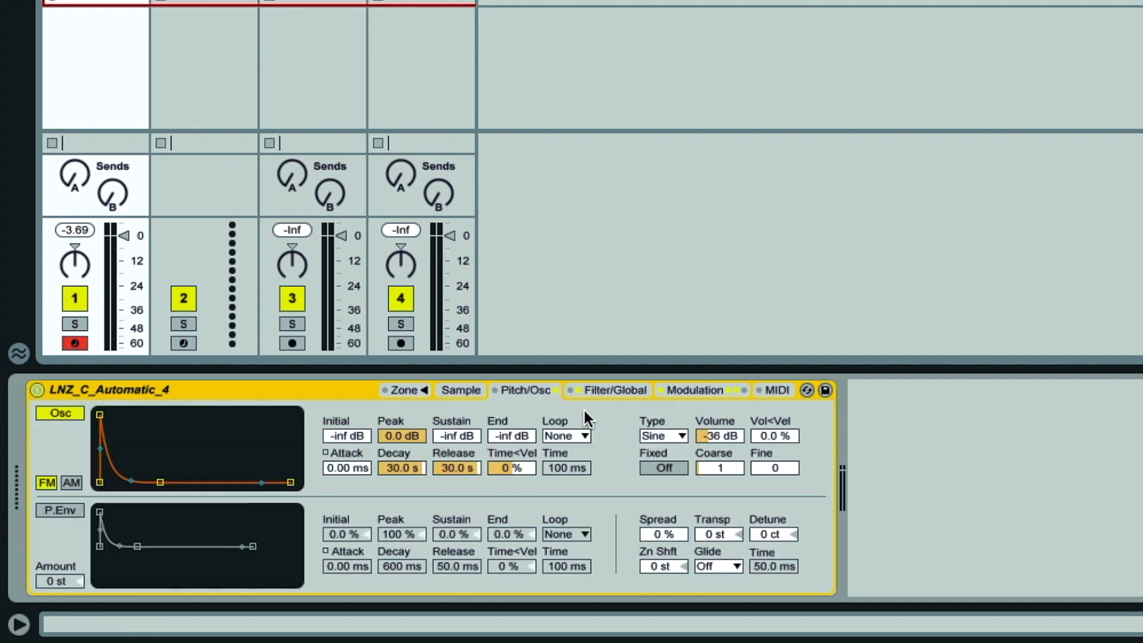
{"action": "left_click", "coordinate": [693, 390]}
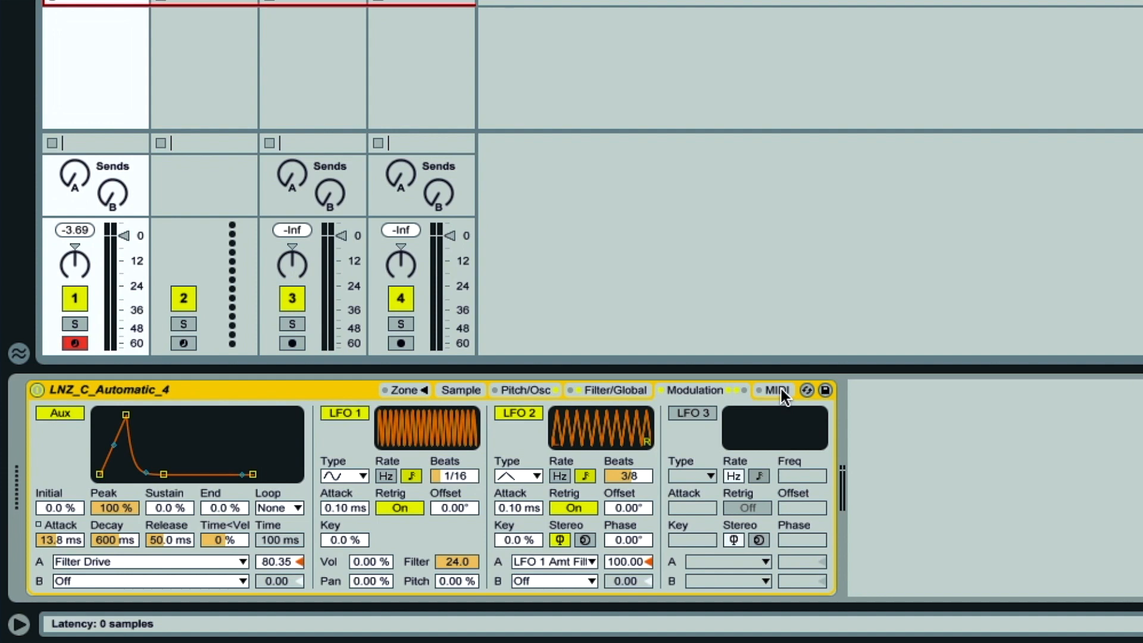
{"action": "left_click", "coordinate": [398, 390]}
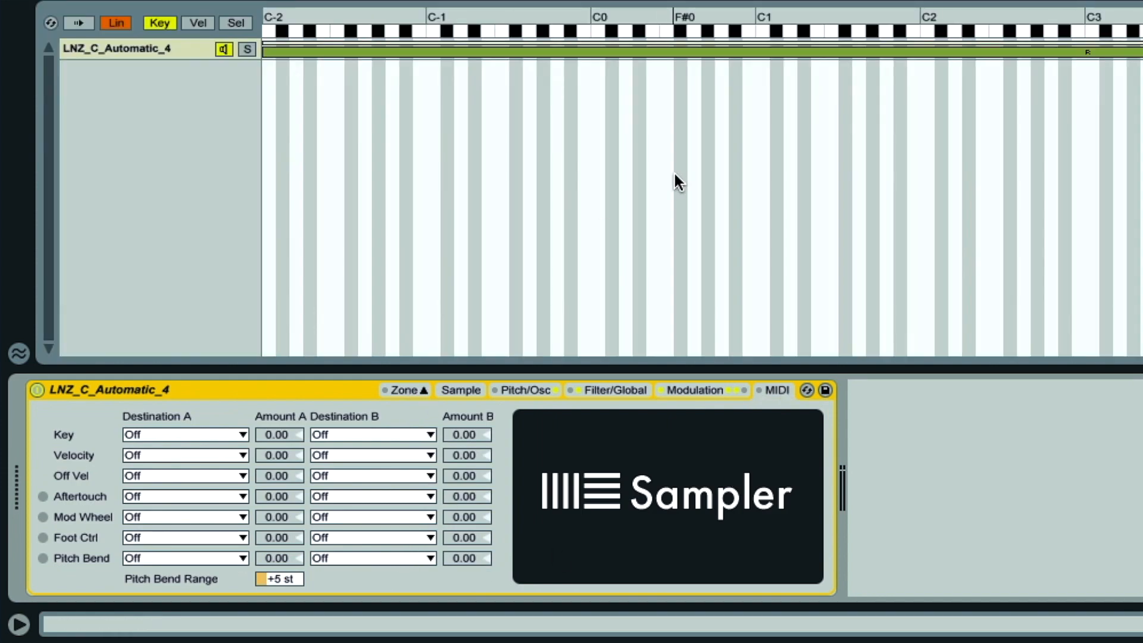
{"action": "mouse_move", "coordinate": [481, 408]}
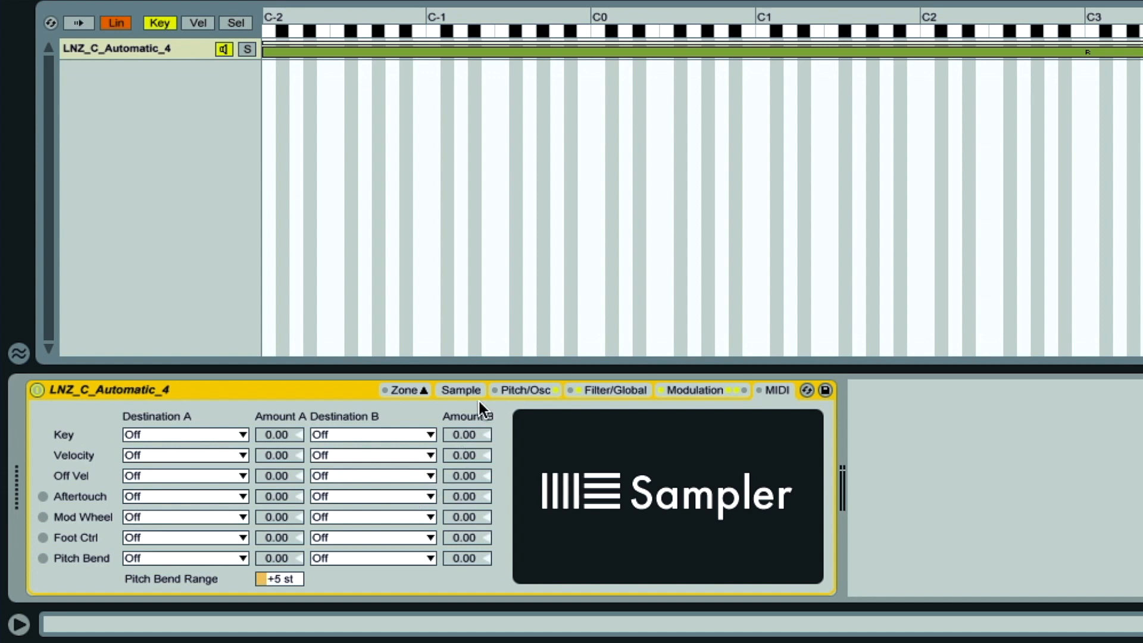
View the sample waveform, then the Filter/Global page, then return to the Sample tab
{"action": "left_click", "coordinate": [460, 389]}
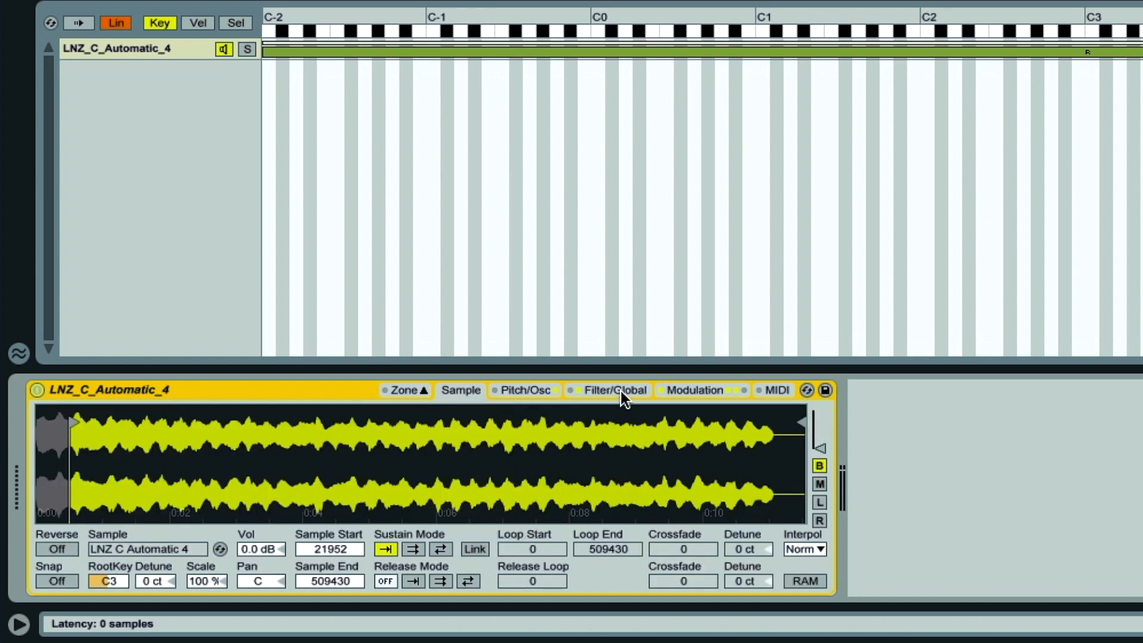
{"action": "left_click", "coordinate": [614, 390]}
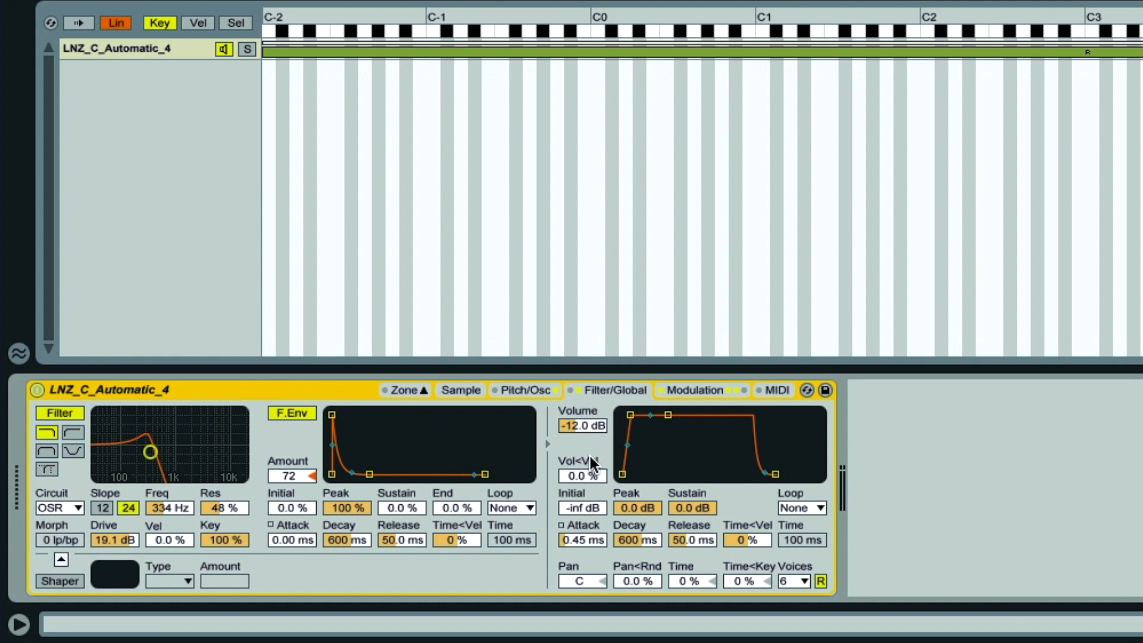
{"action": "left_click", "coordinate": [460, 390]}
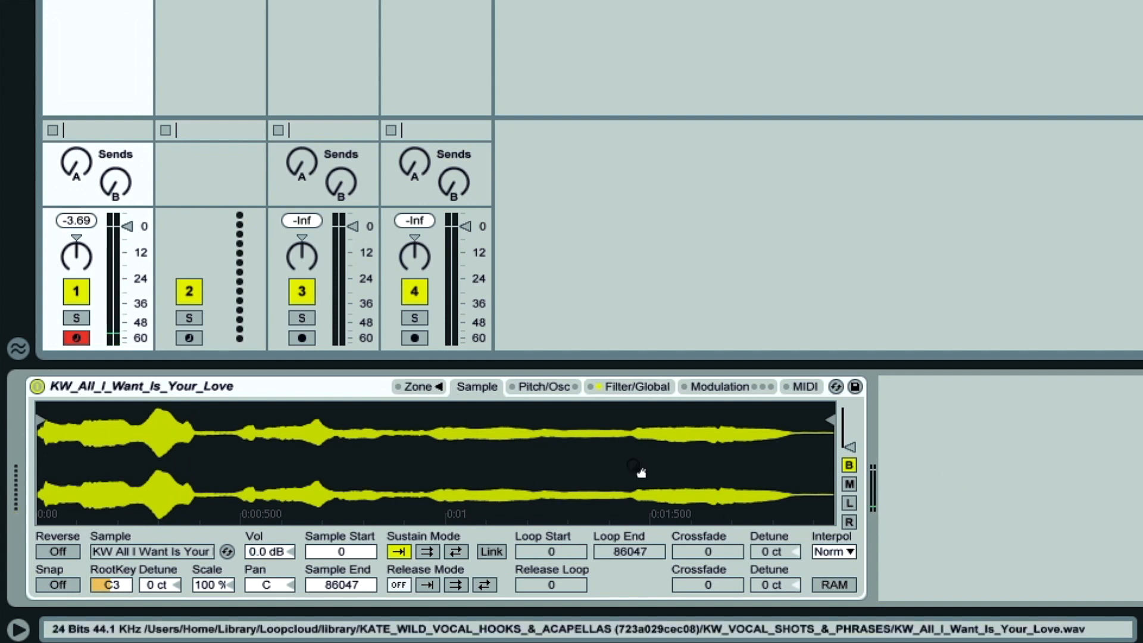
{"action": "mouse_move", "coordinate": [636, 469]}
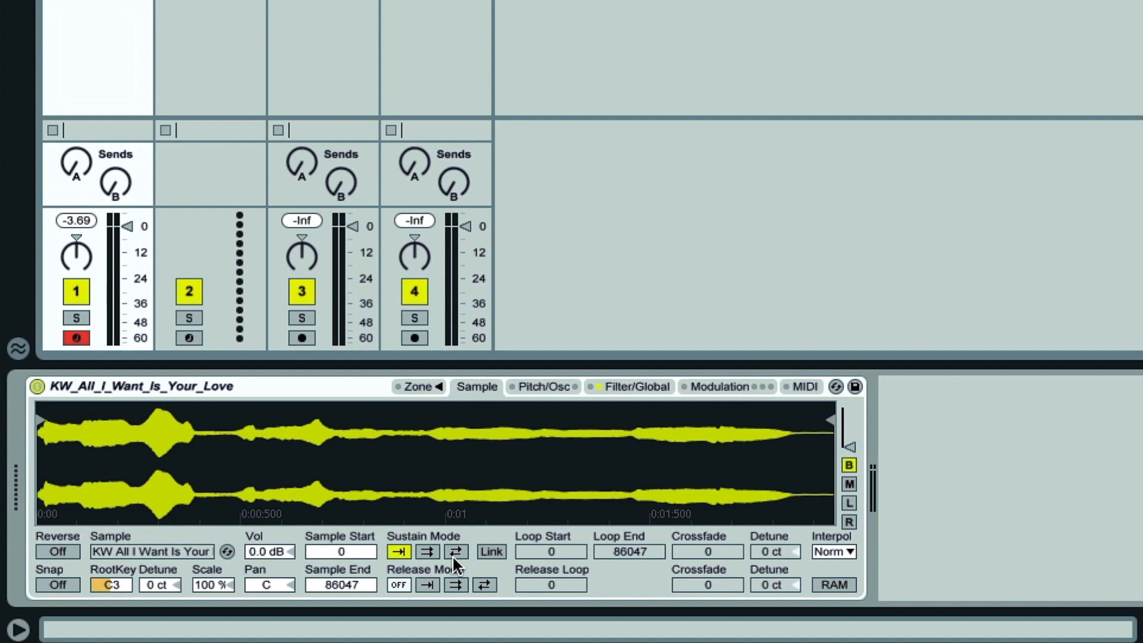
{"action": "mouse_move", "coordinate": [501, 567]}
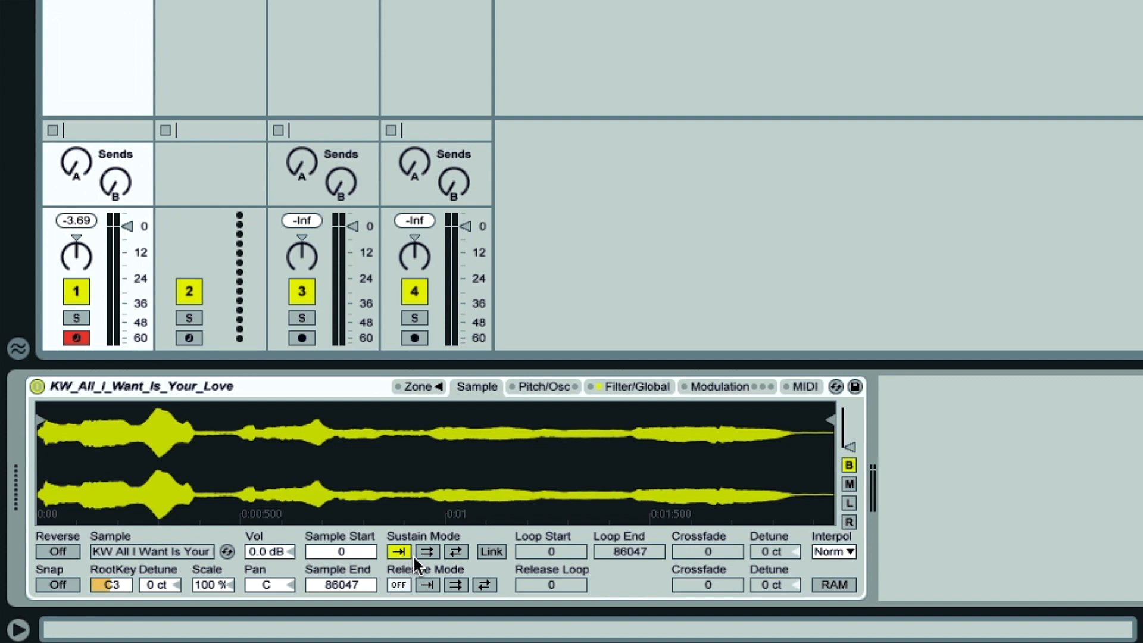
Set Sustain Mode to Loop Forward and tighten the loop around the second vocal hit
{"action": "left_click", "coordinate": [427, 552]}
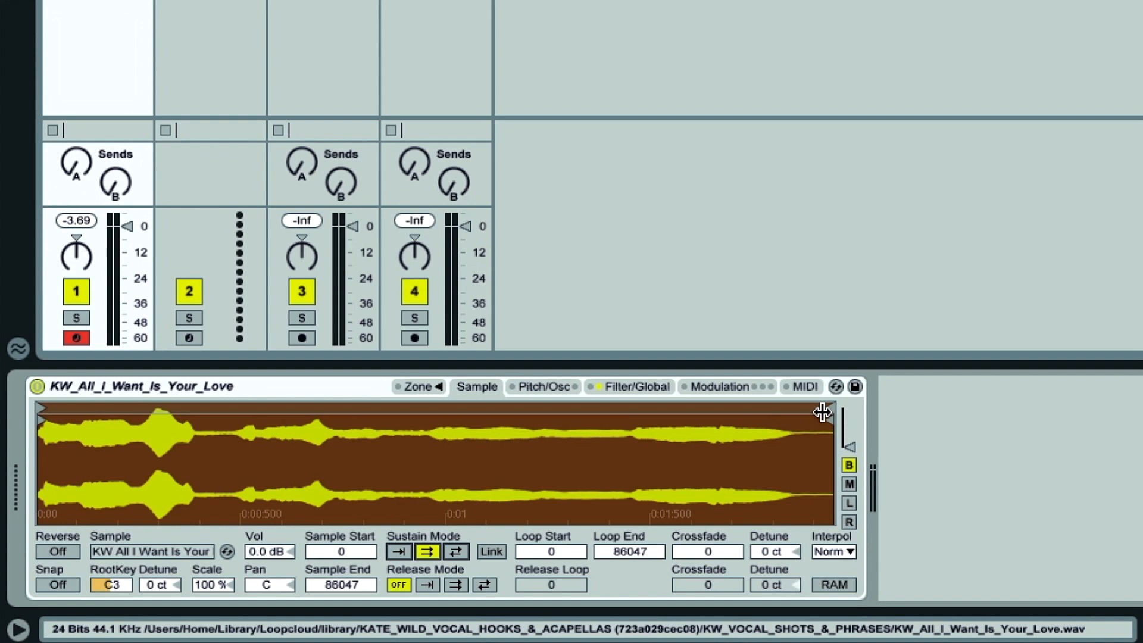
{"action": "left_click_drag", "start_coordinate": [820, 410], "coordinate": [303, 409]}
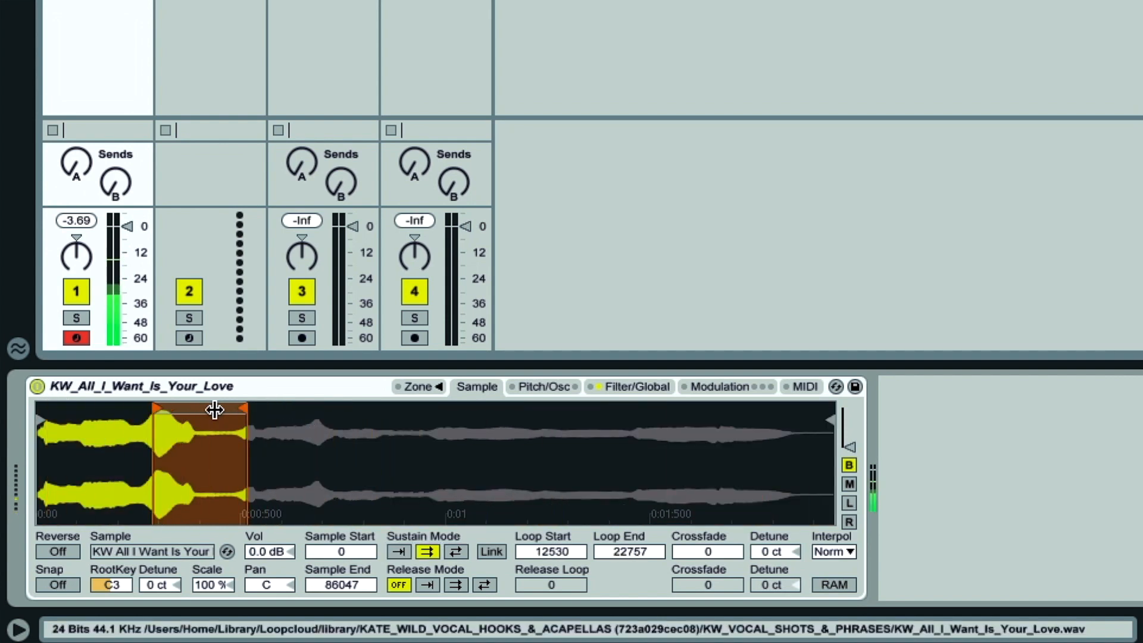
{"action": "left_click_drag", "start_coordinate": [244, 408], "coordinate": [214, 409]}
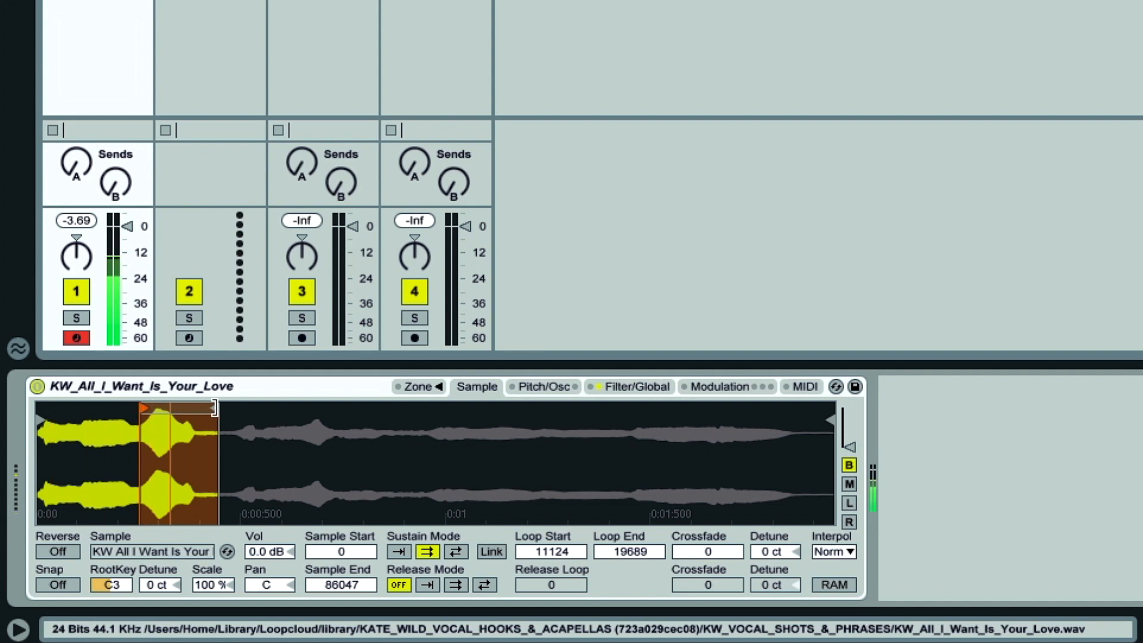
{"action": "left_click_drag", "start_coordinate": [211, 406], "coordinate": [160, 408]}
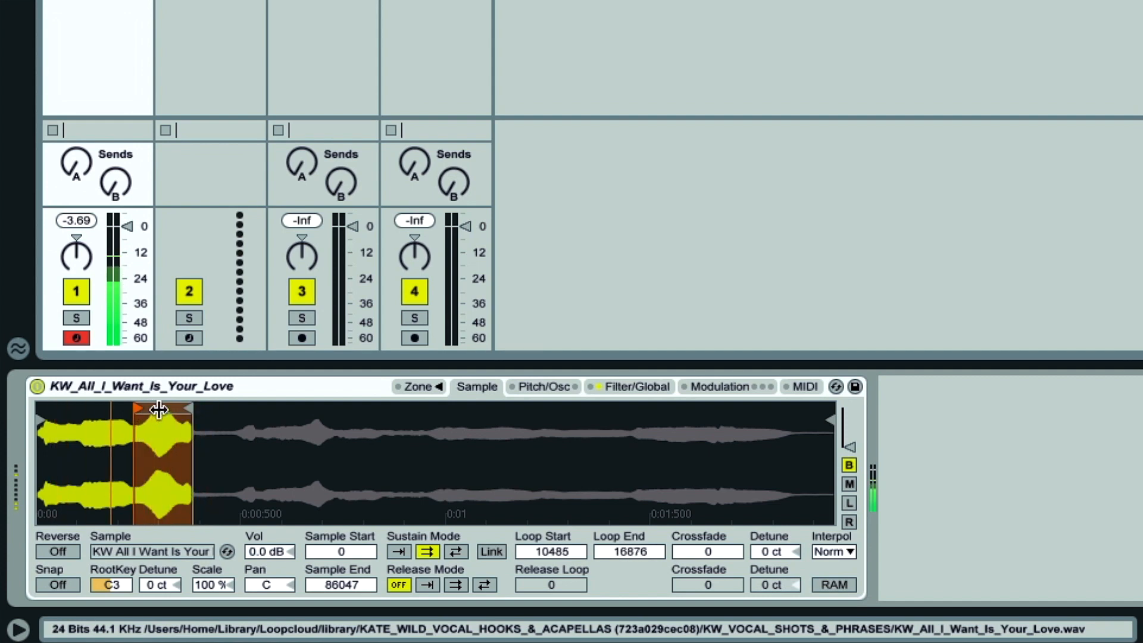
{"action": "left_click_drag", "start_coordinate": [181, 408], "coordinate": [186, 411]}
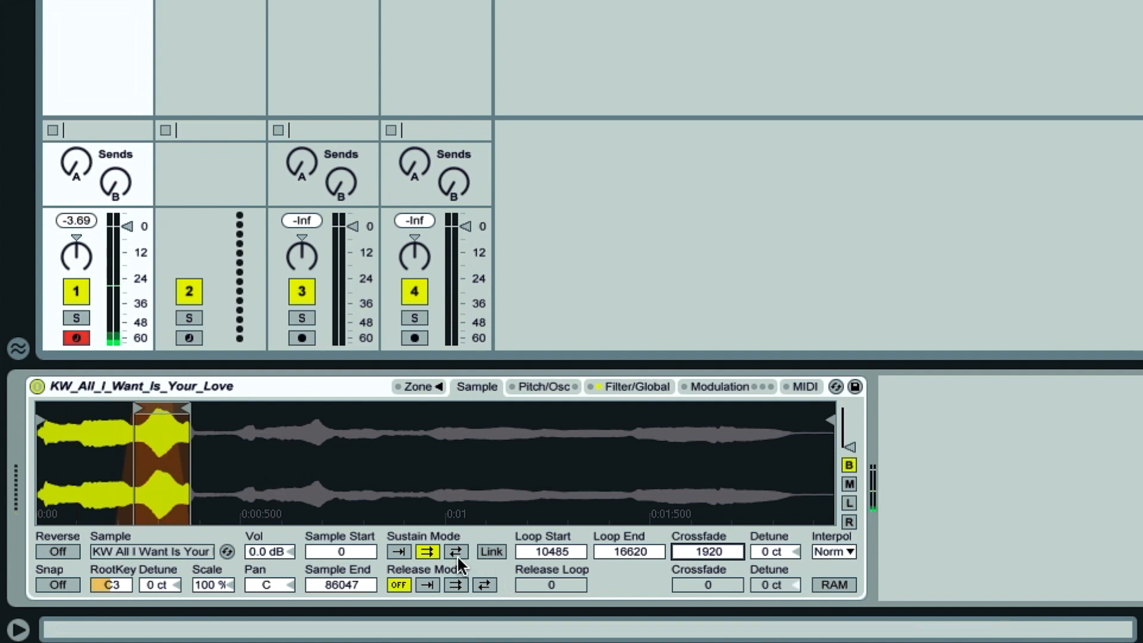
Switch the sustain loop to Back-and-Forth mode
{"action": "left_click", "coordinate": [455, 551]}
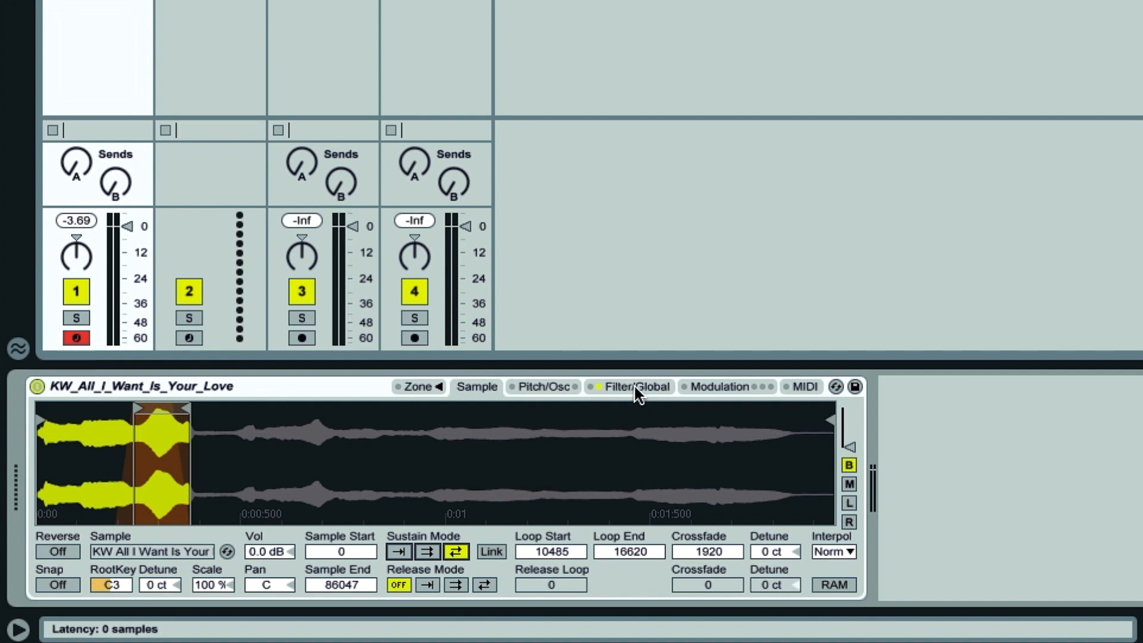
Drag the volume envelope release from 50 ms out to about 7.18 s
{"action": "left_click", "coordinate": [633, 387]}
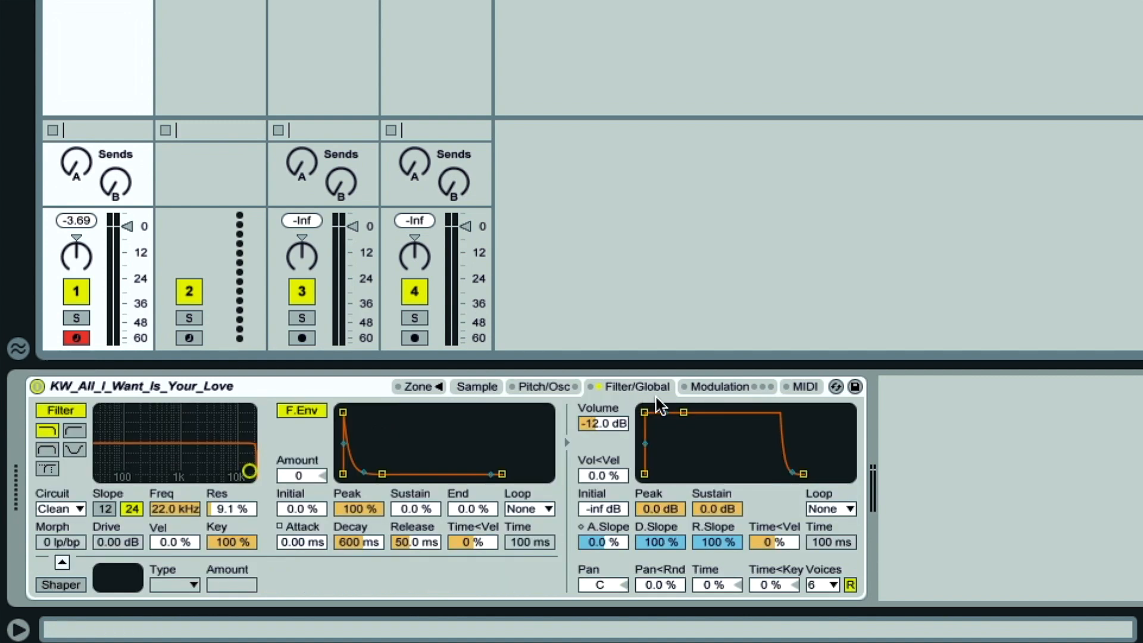
{"action": "mouse_move", "coordinate": [432, 593]}
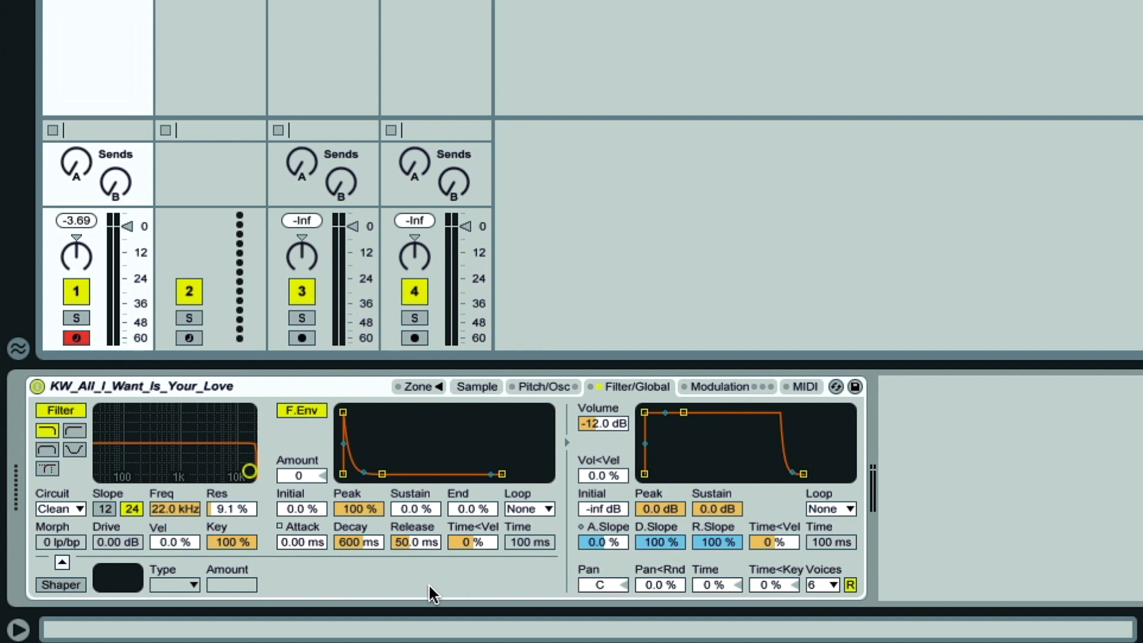
{"action": "mouse_move", "coordinate": [202, 485]}
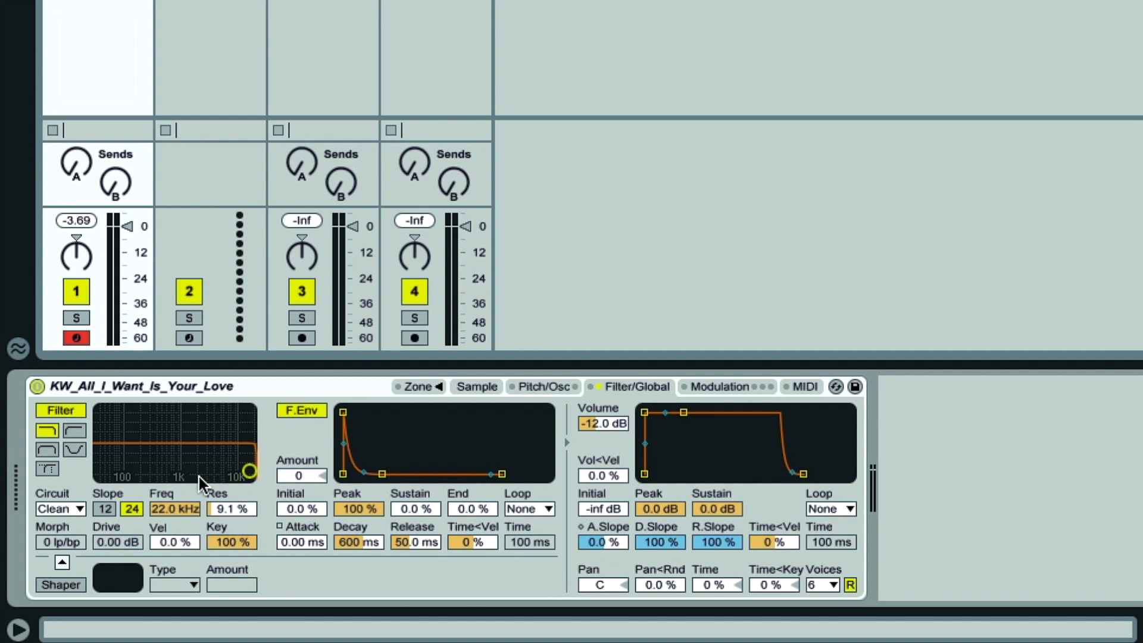
{"action": "mouse_move", "coordinate": [441, 461]}
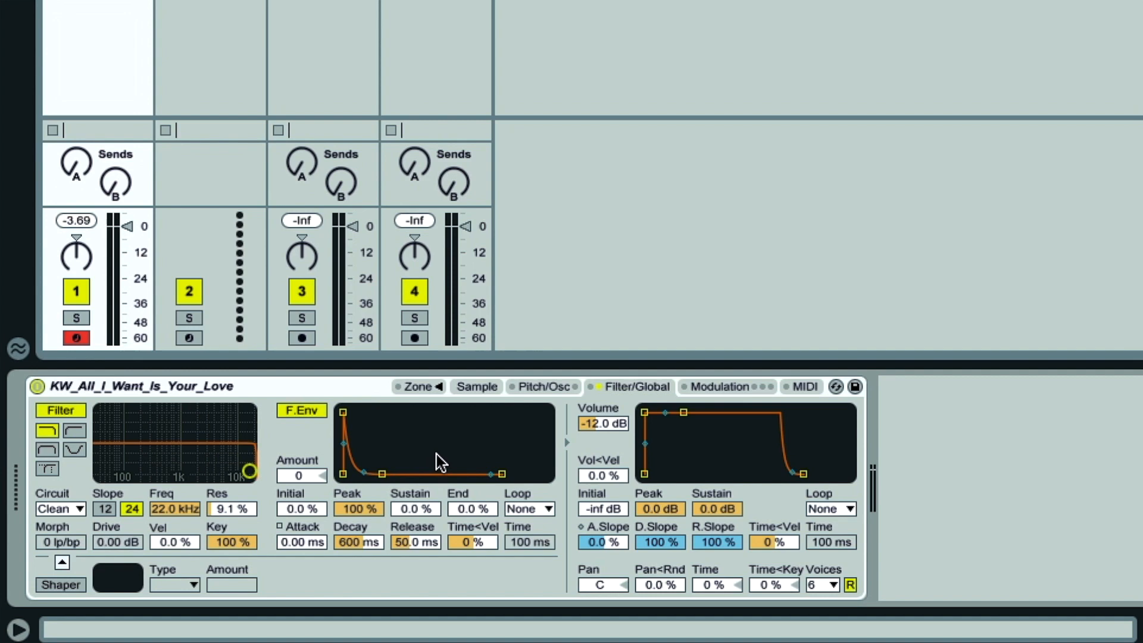
{"action": "mouse_move", "coordinate": [522, 501]}
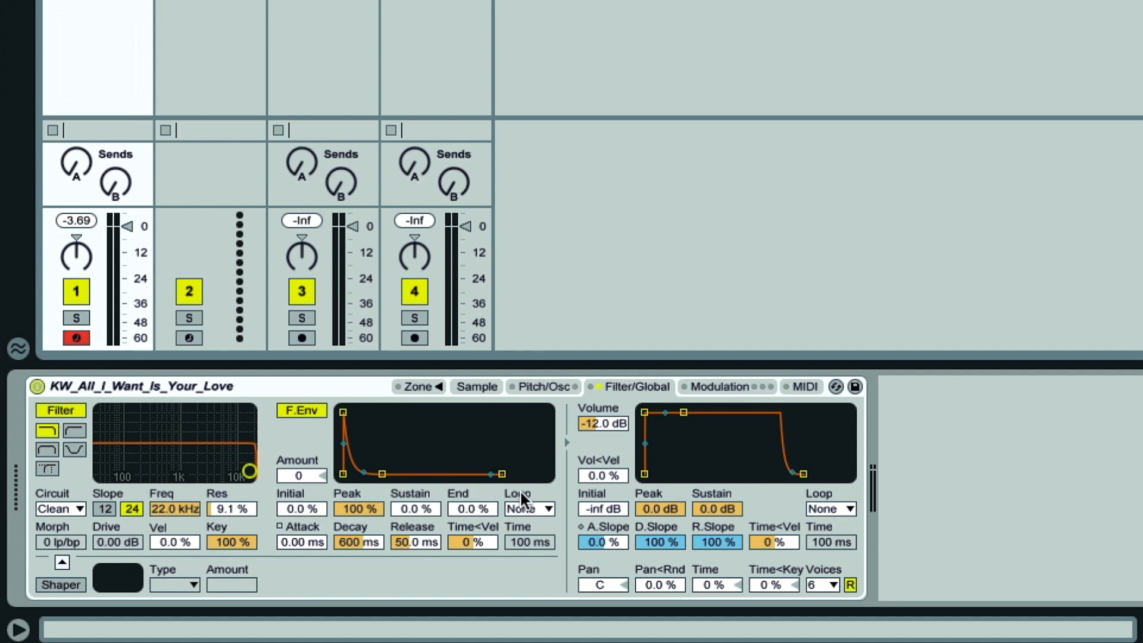
{"action": "left_click", "coordinate": [528, 508]}
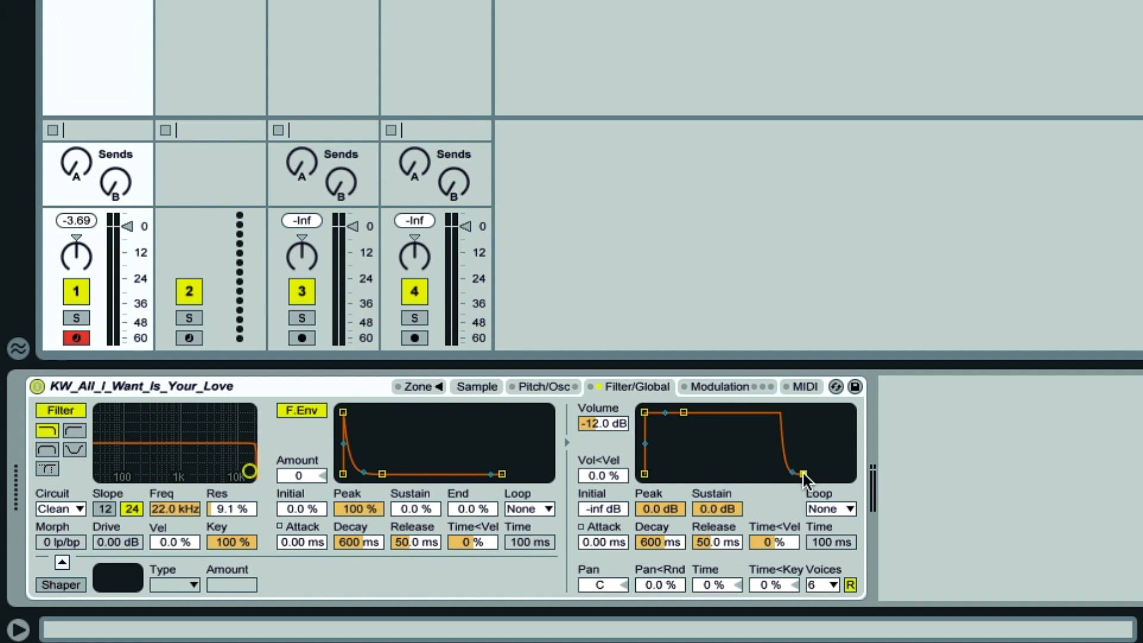
{"action": "left_click_drag", "start_coordinate": [802, 473], "coordinate": [803, 477]}
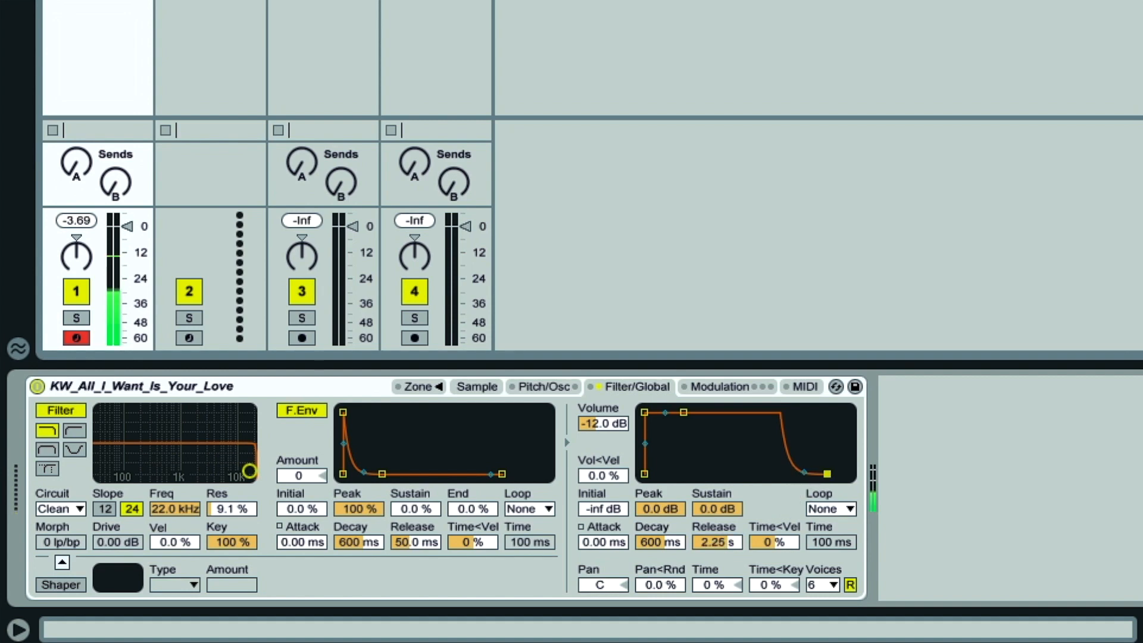
{"action": "left_click_drag", "start_coordinate": [828, 470], "coordinate": [831, 480]}
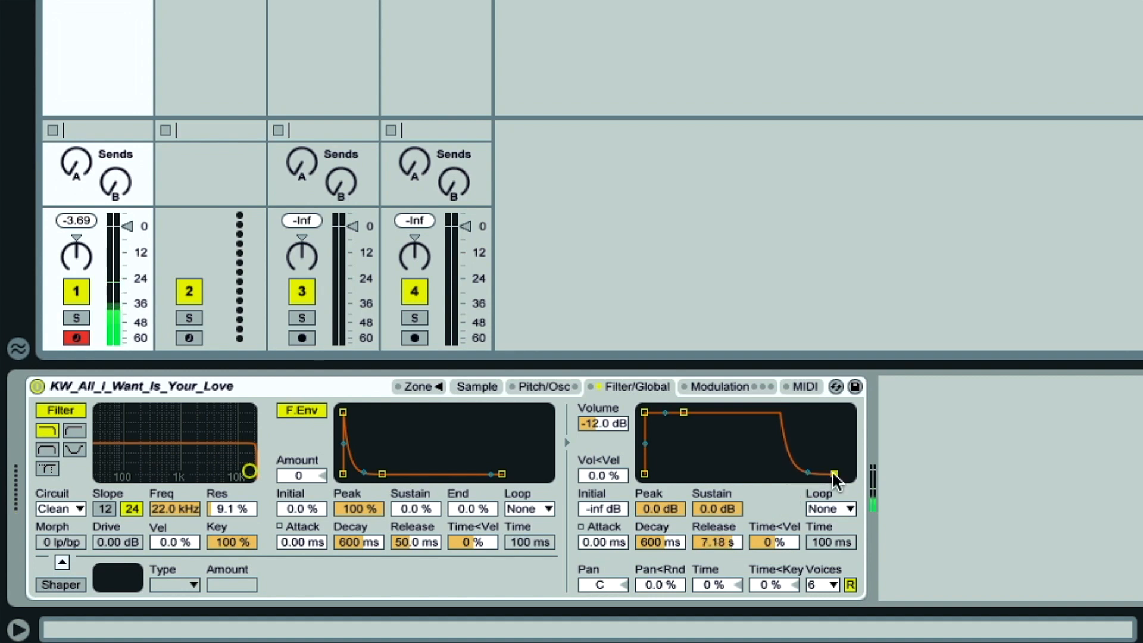
{"action": "left_click", "coordinate": [477, 387]}
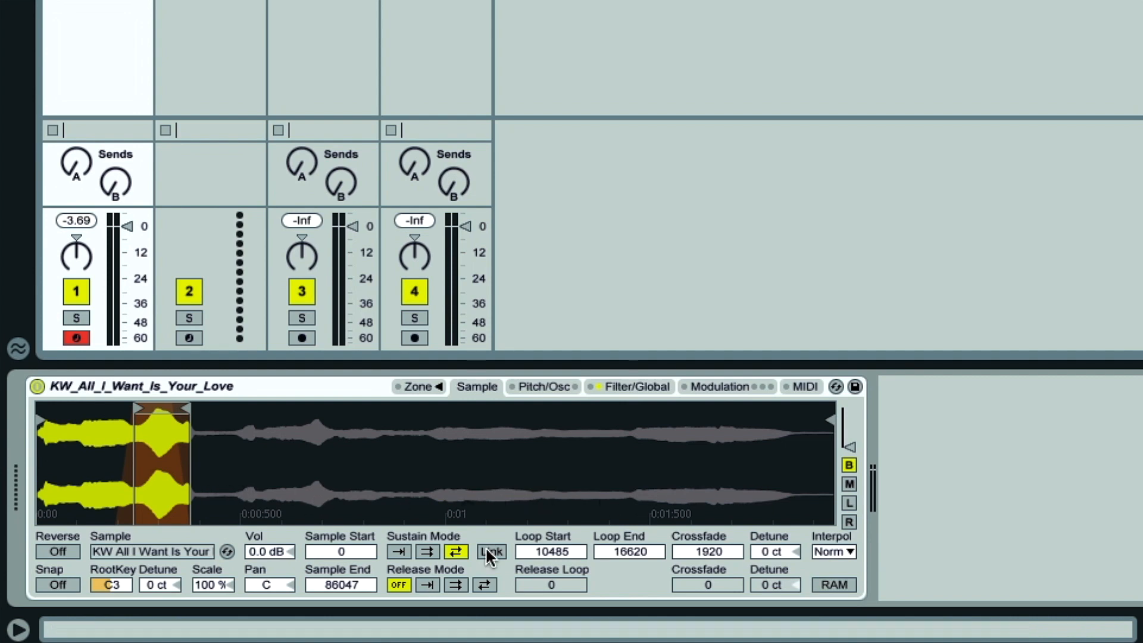
Set Release Mode to forward and the volume release slope to -100%
{"action": "left_click", "coordinate": [427, 584]}
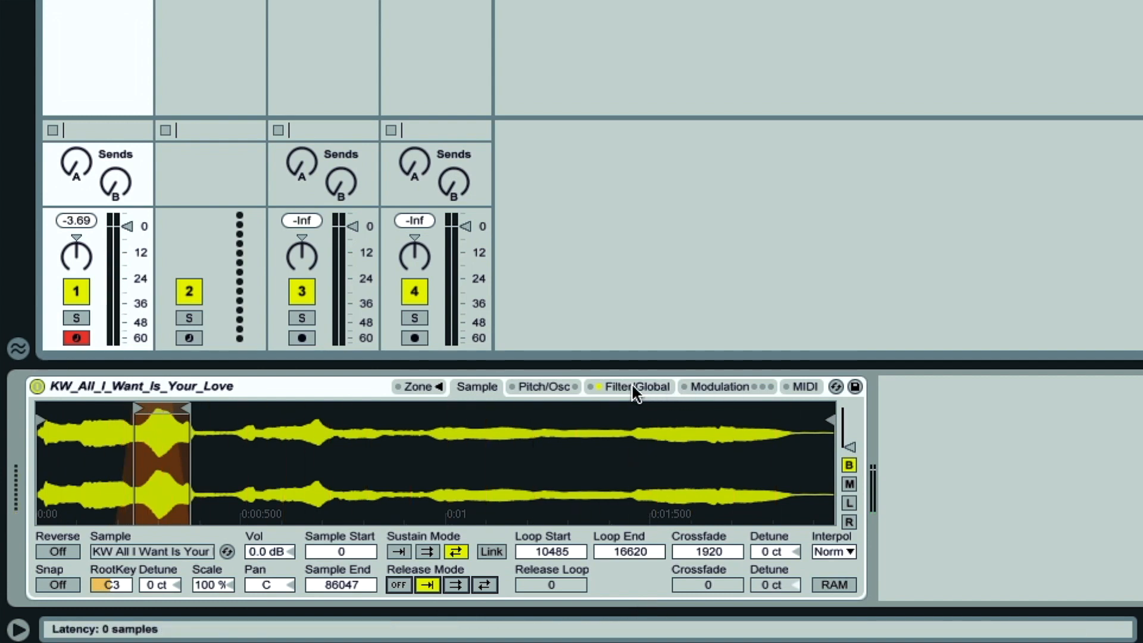
{"action": "left_click", "coordinate": [634, 386]}
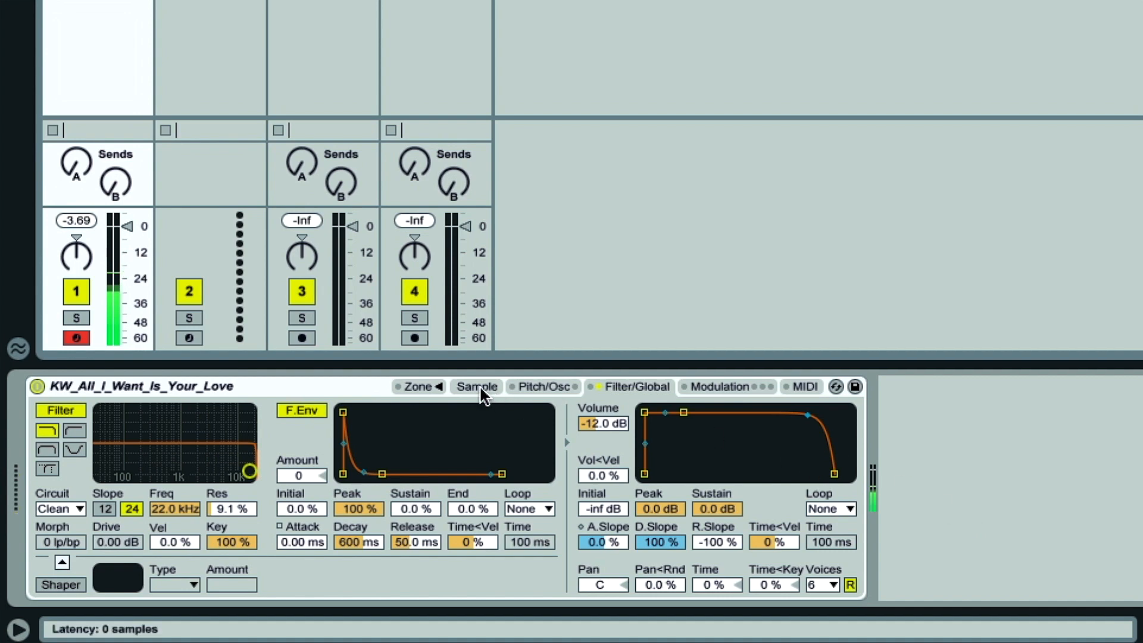
{"action": "left_click", "coordinate": [476, 386]}
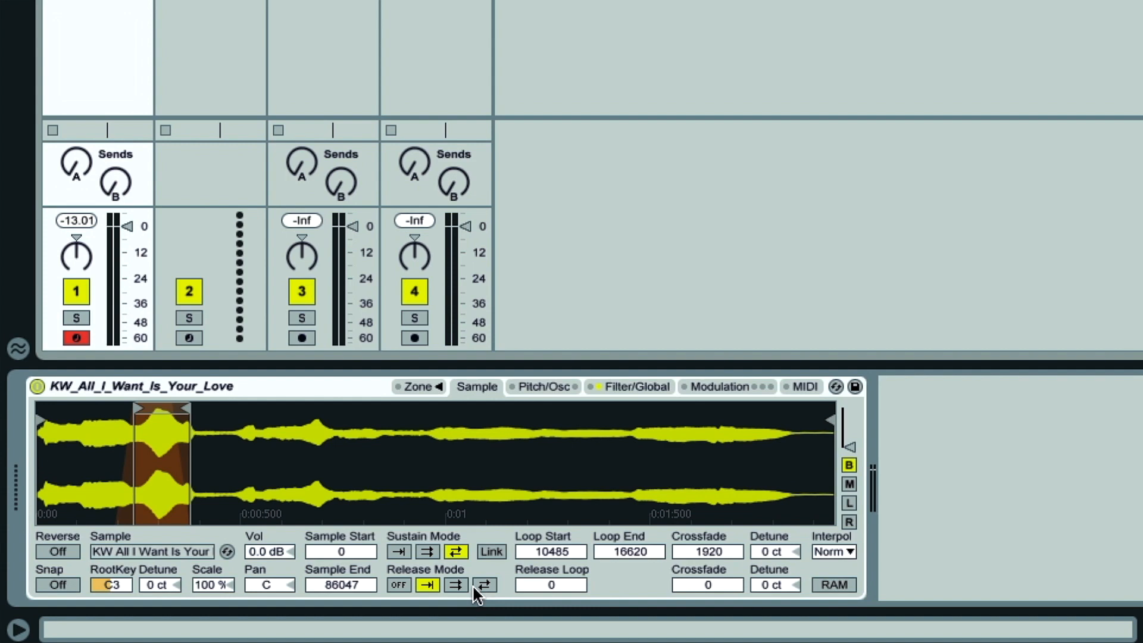
Loop the release, with Sample End near 33113, loop 18156 and crossfade 1792
{"action": "left_click", "coordinate": [455, 585]}
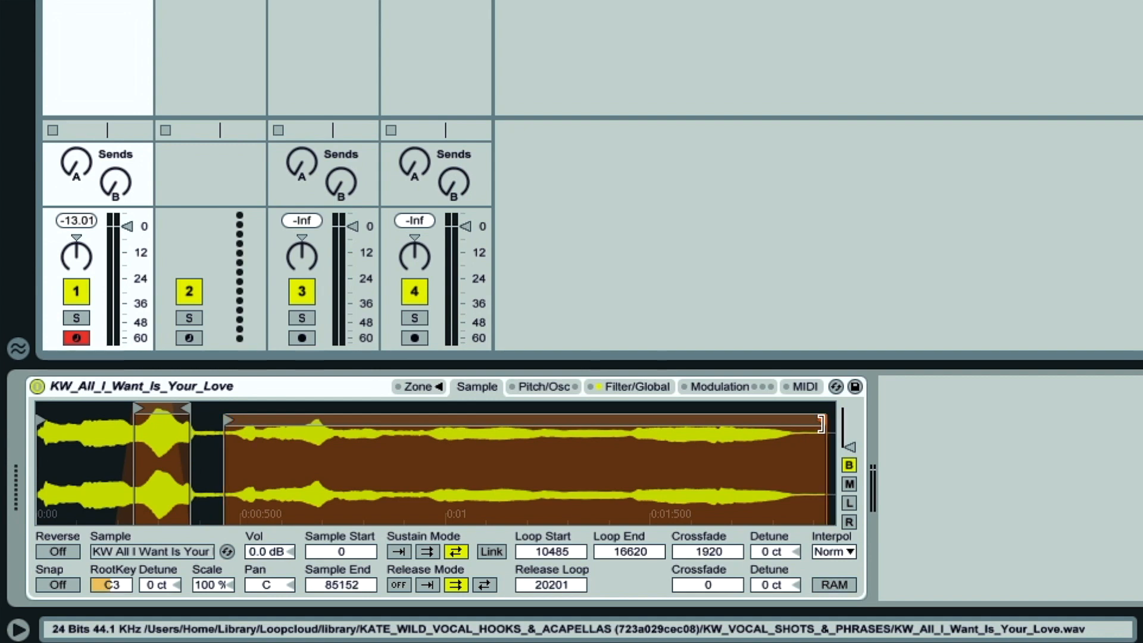
{"action": "left_click_drag", "start_coordinate": [816, 421], "coordinate": [335, 422]}
{"action": "type", "text": "128"}
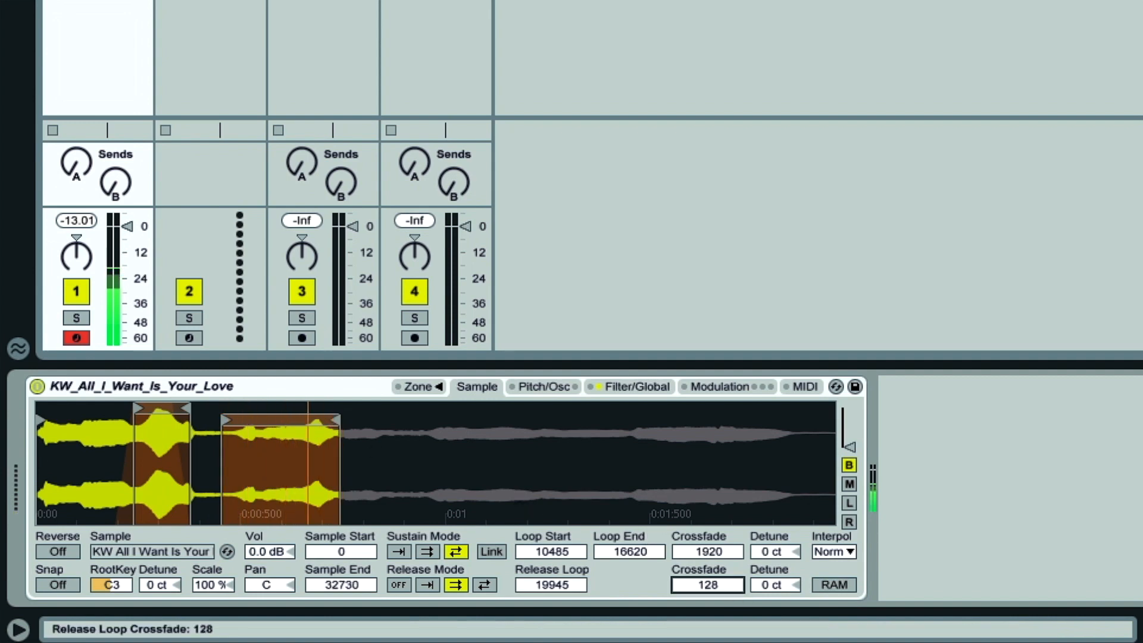
{"action": "left_click_drag", "start_coordinate": [314, 416], "coordinate": [323, 410]}
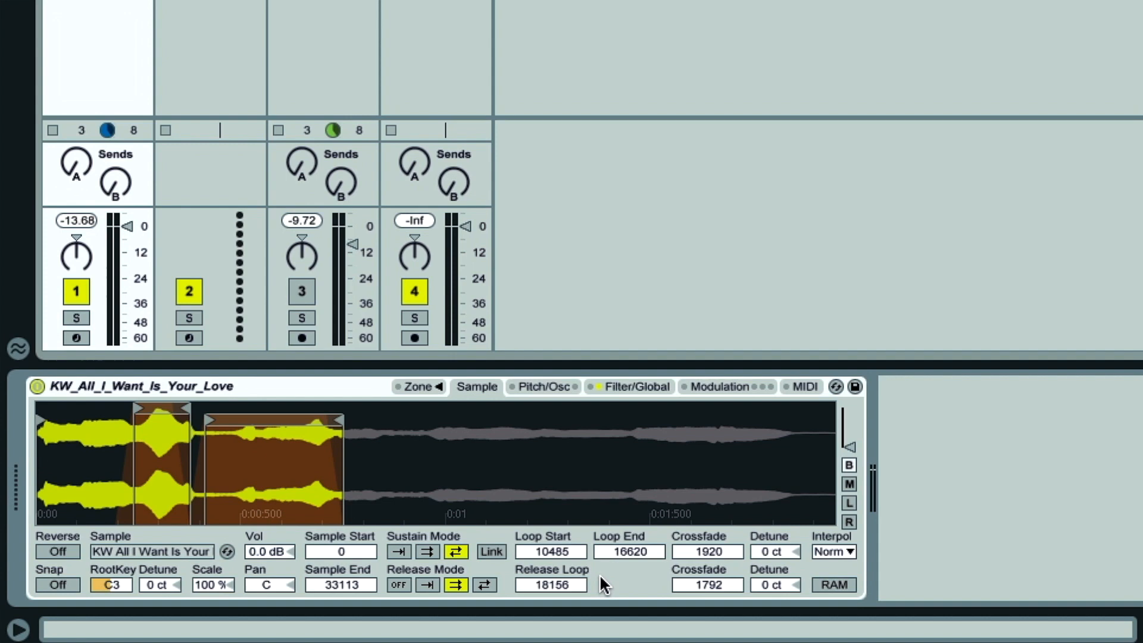
{"action": "left_click", "coordinate": [628, 551]}
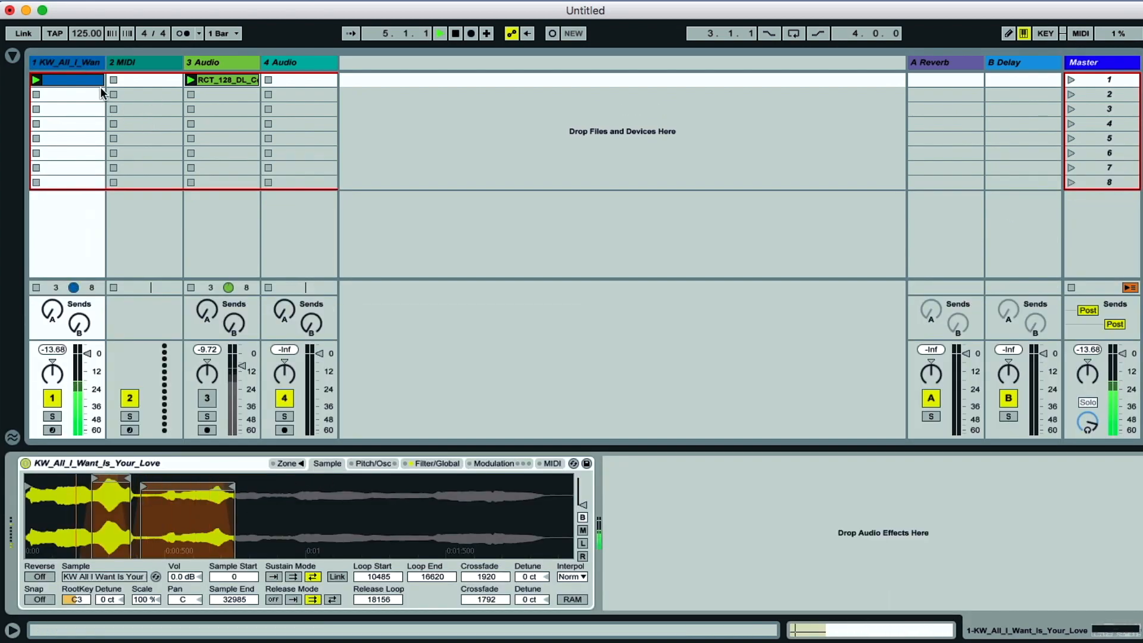
Bring up the vocal track's context menu
{"action": "right_click", "coordinate": [65, 80]}
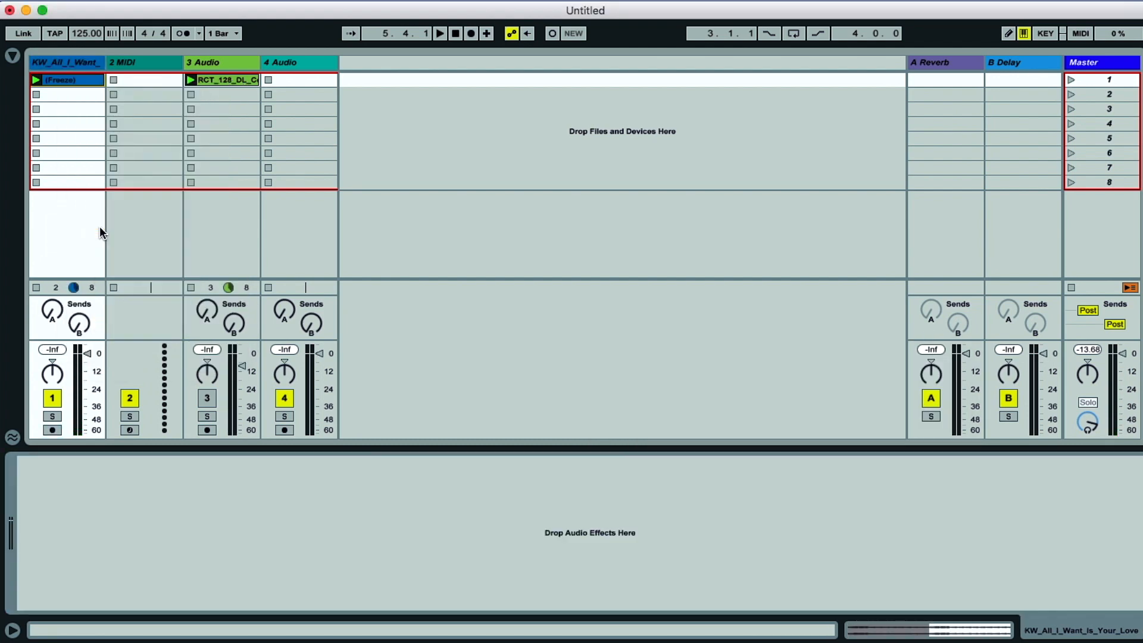
Set the frozen vocal clip to Complex warp mode and add a warp marker near the phrase end
{"action": "left_click", "coordinate": [67, 79]}
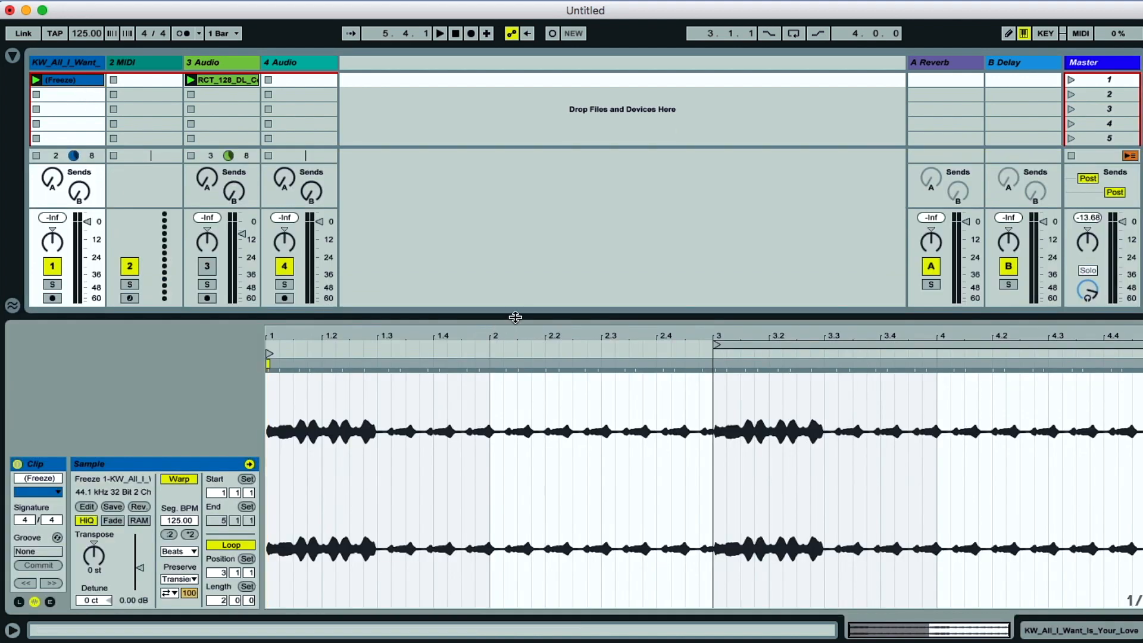
{"action": "mouse_move", "coordinate": [900, 347]}
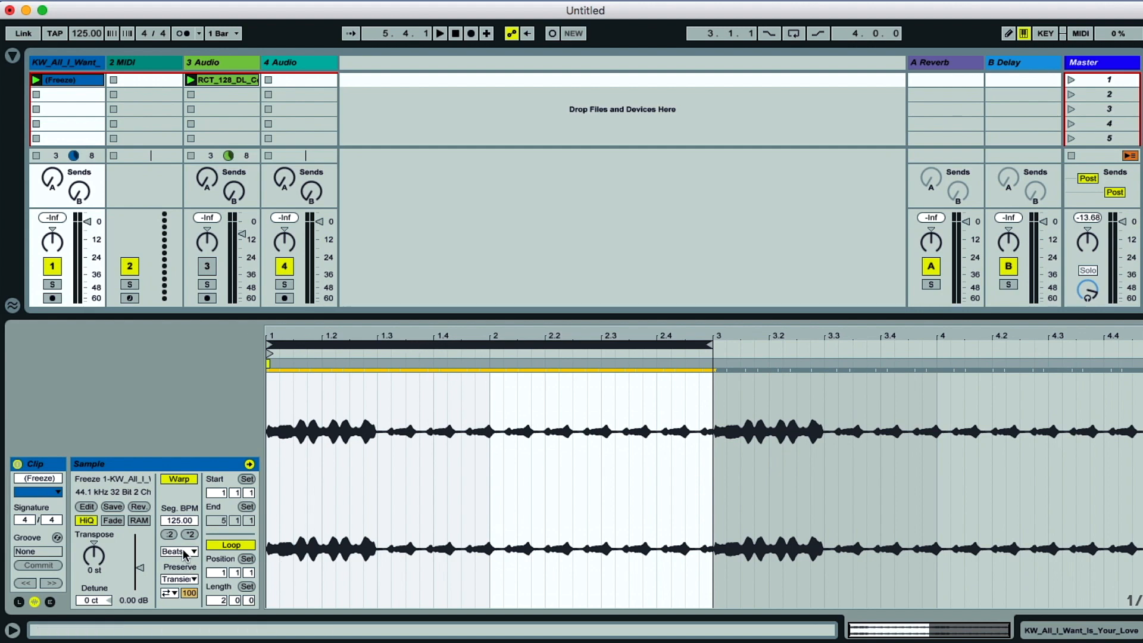
{"action": "left_click", "coordinate": [179, 551]}
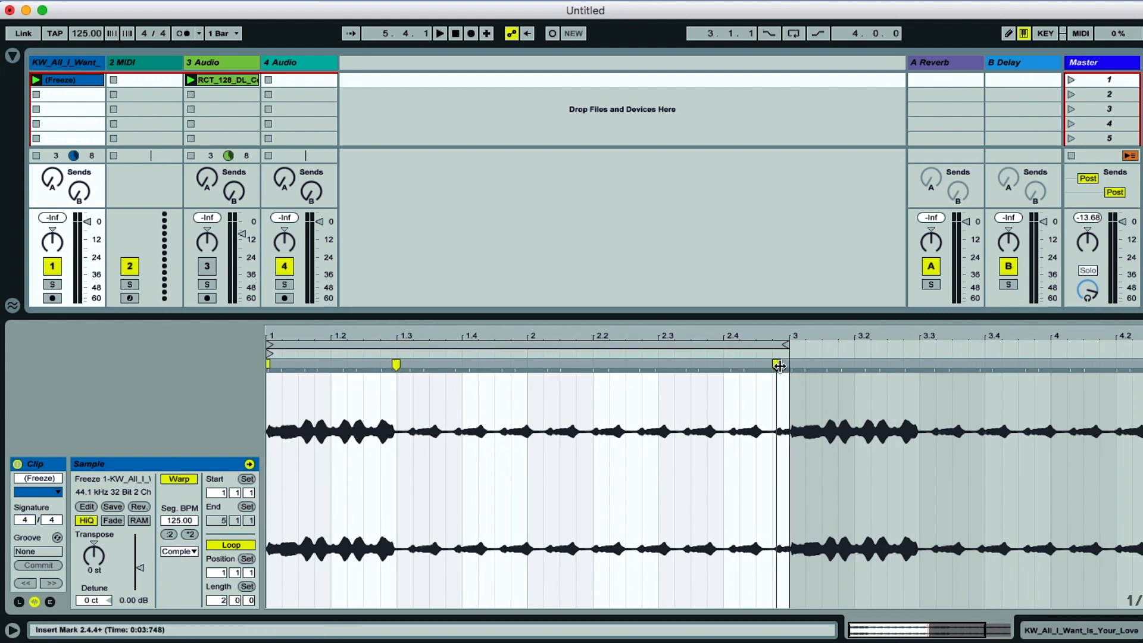
{"action": "left_click", "coordinate": [439, 33]}
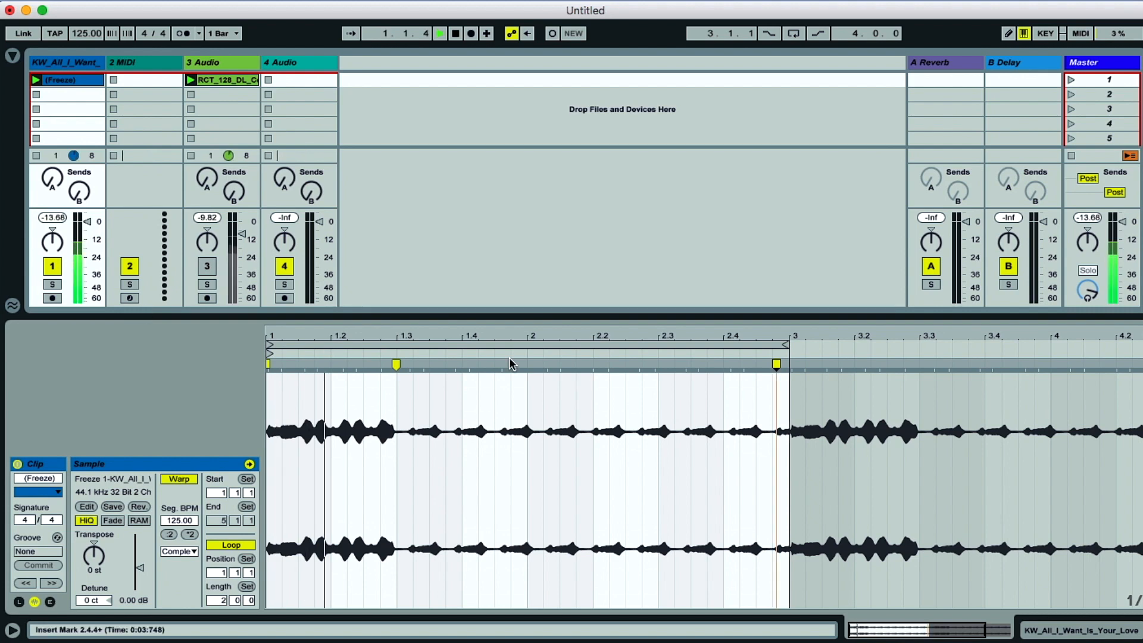